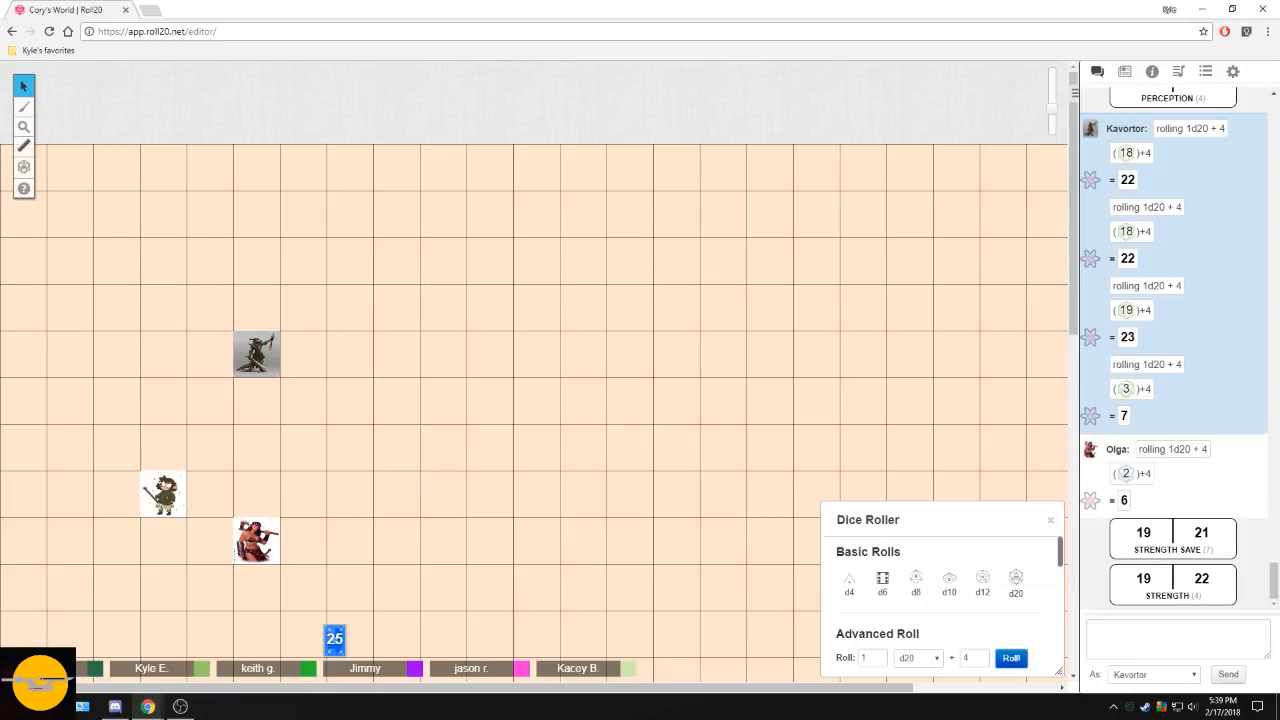
pyautogui.moveTo(143, 8)
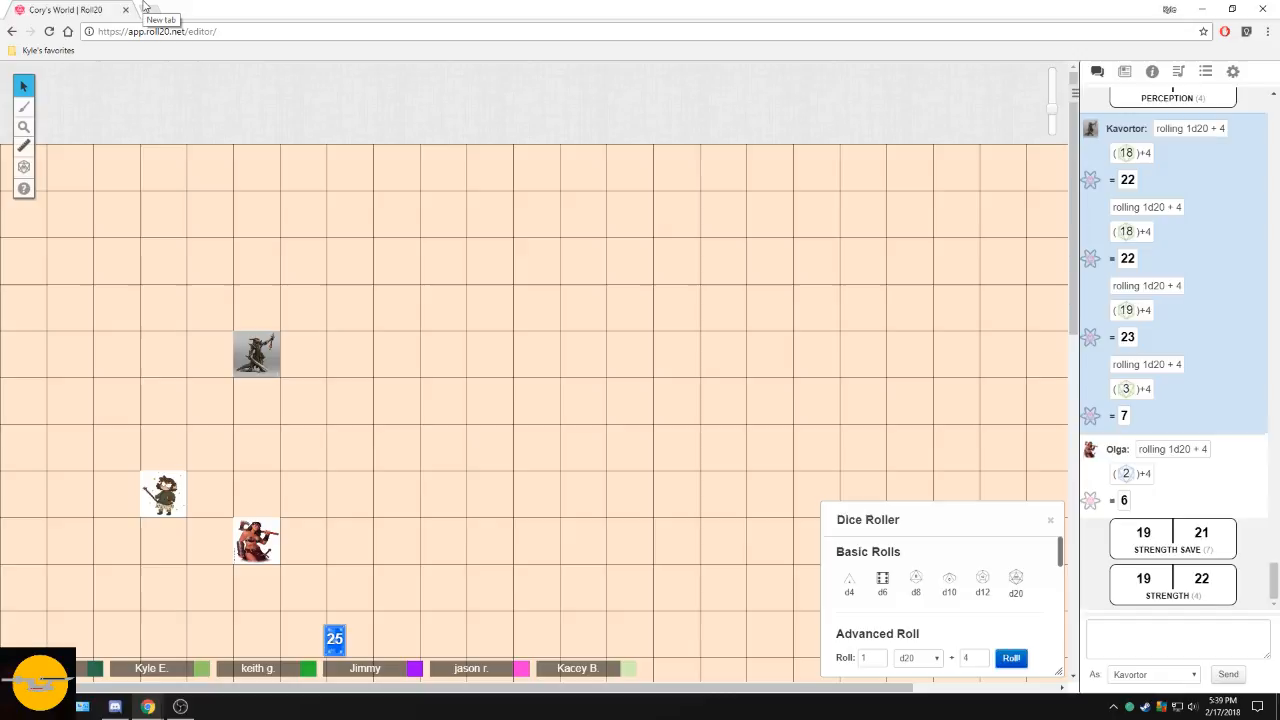
pyautogui.click(145, 10)
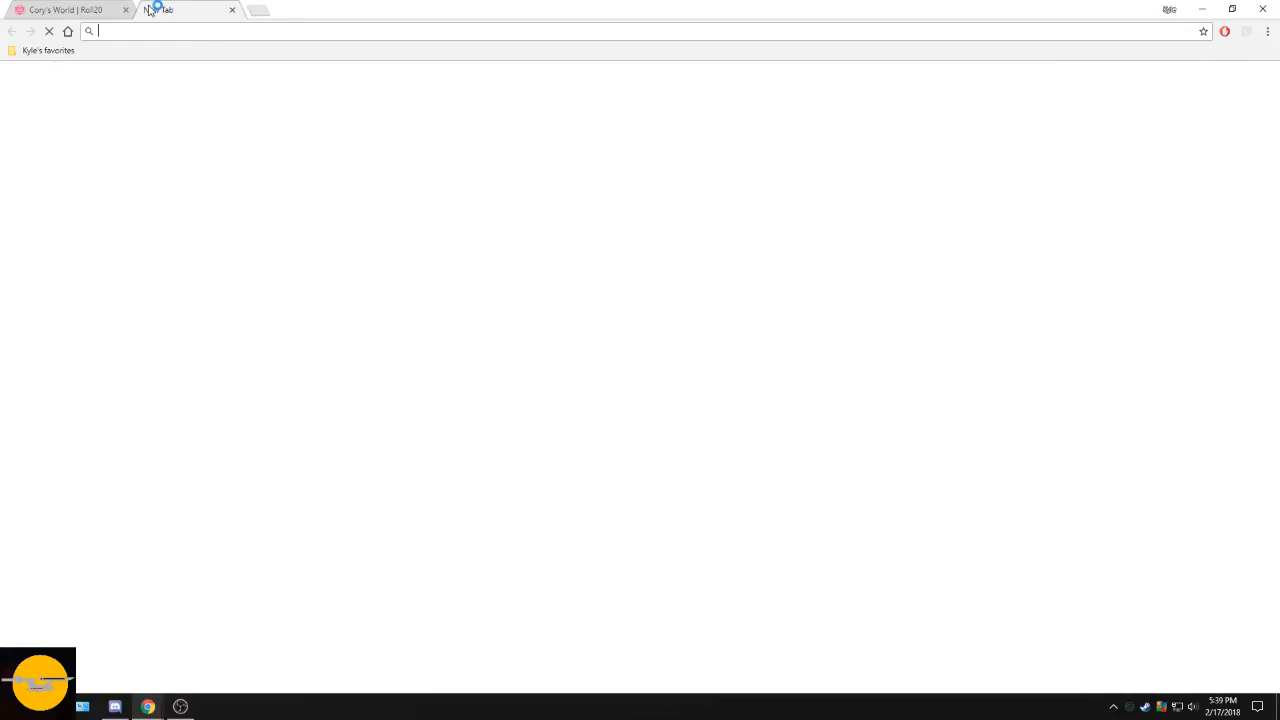
pyautogui.click(49, 50)
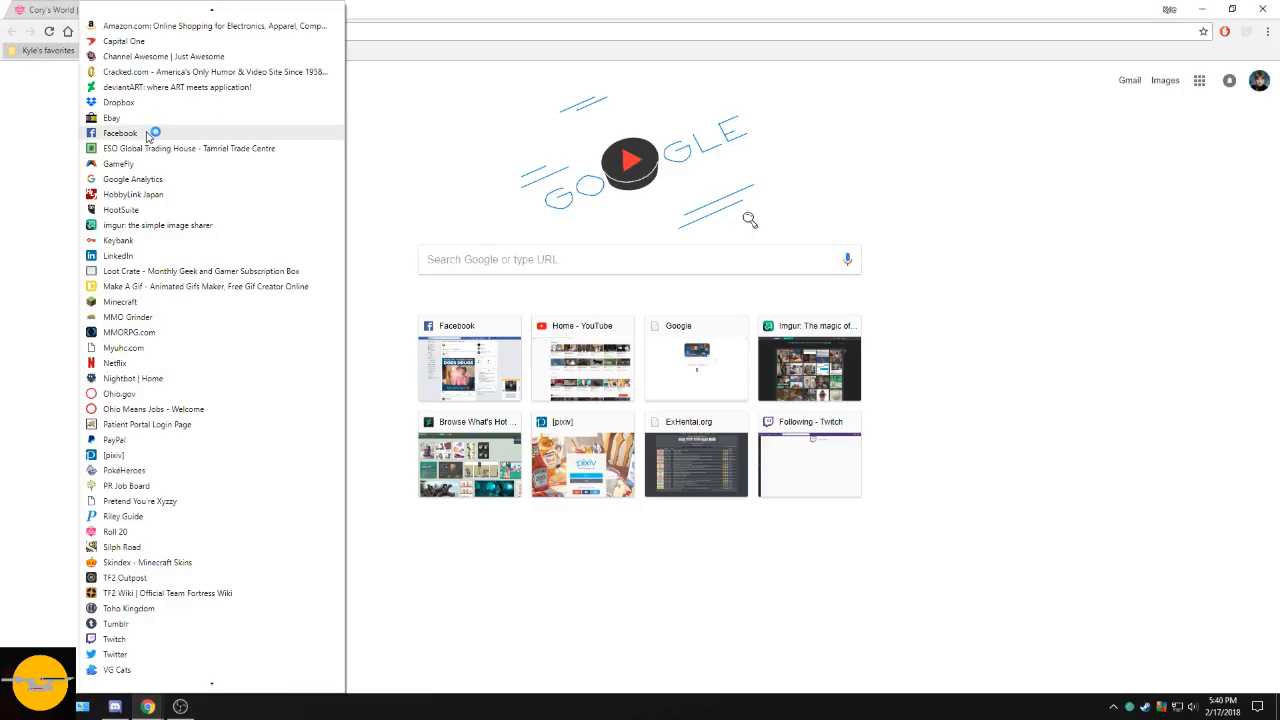
pyautogui.click(120, 133)
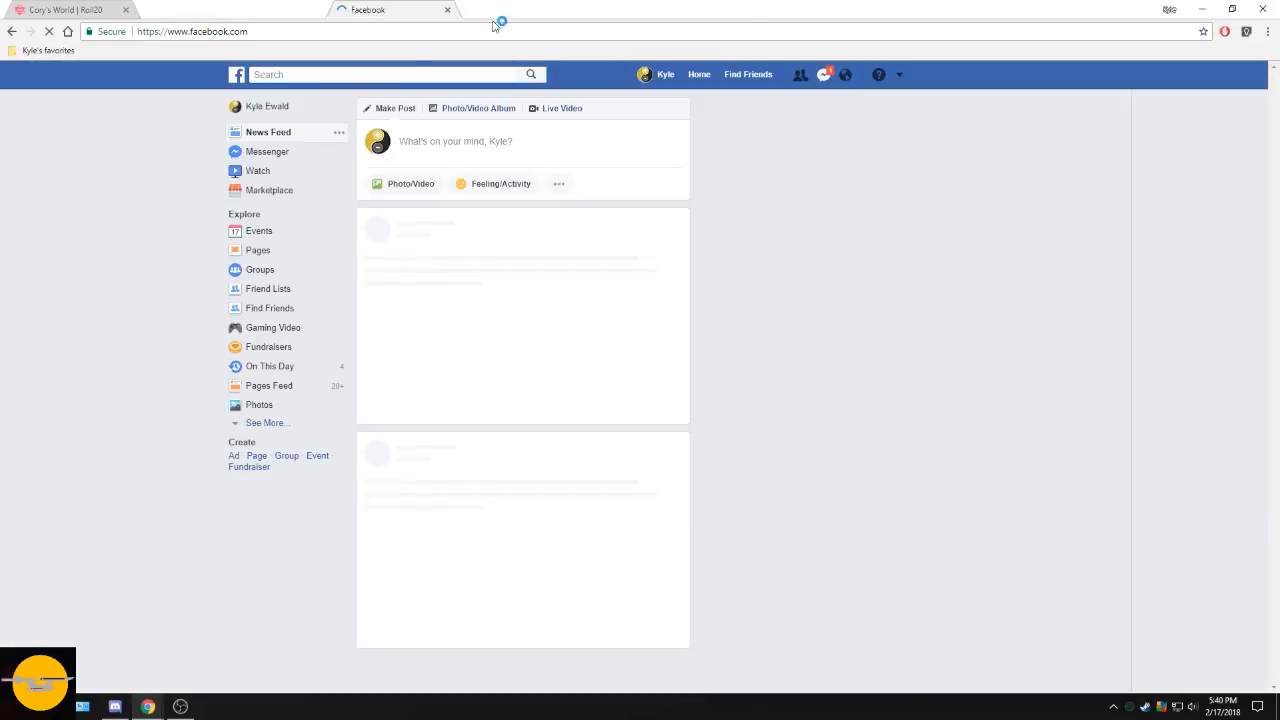
pyautogui.click(65, 9)
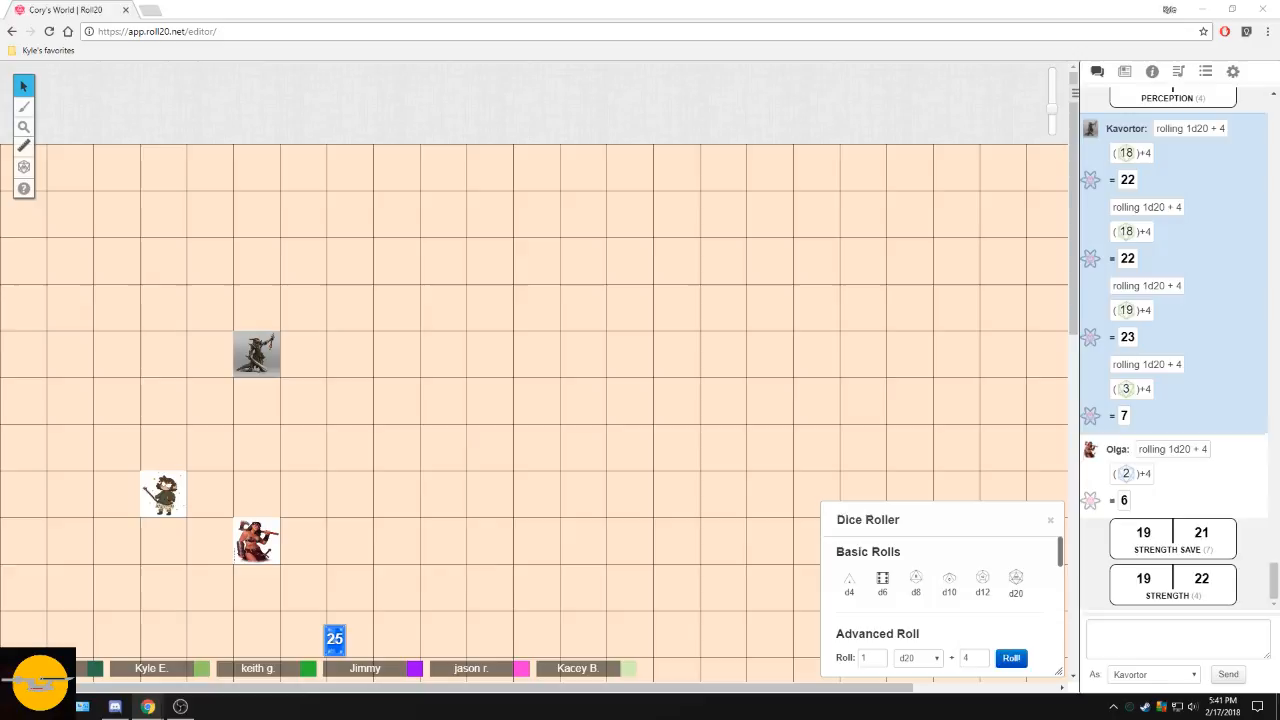
pyautogui.scroll(-3)
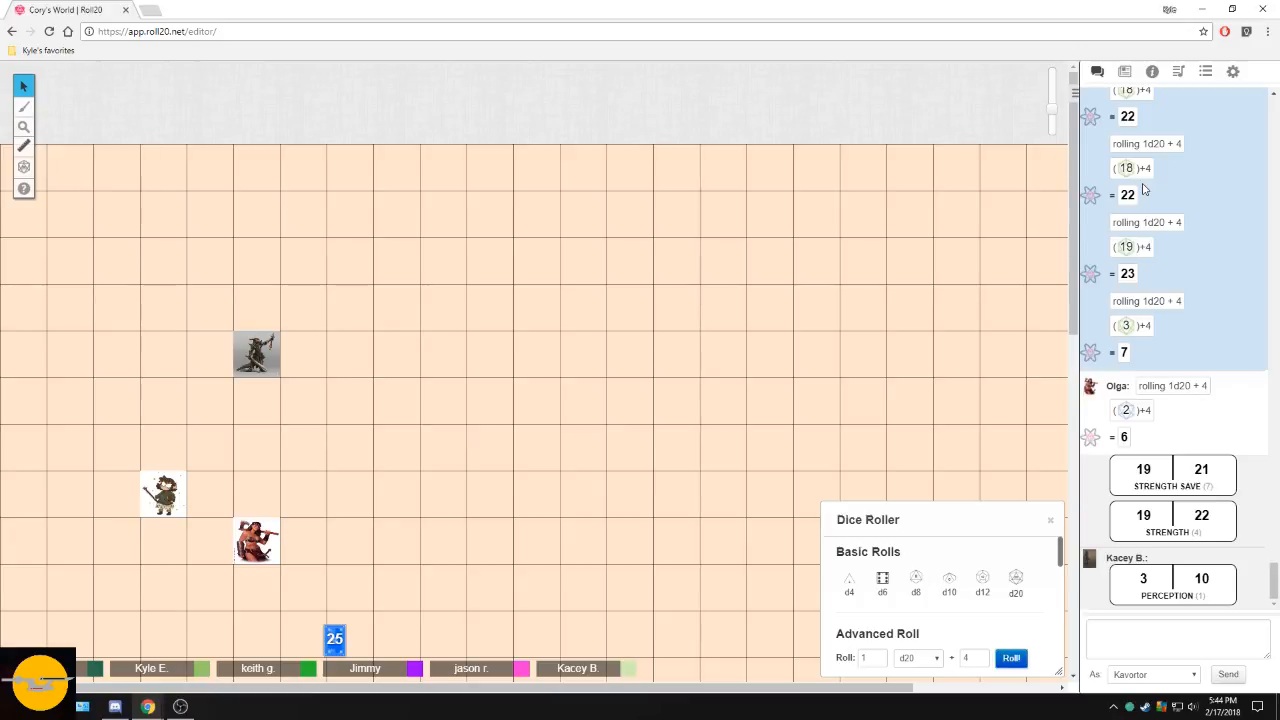
pyautogui.scroll(-3)
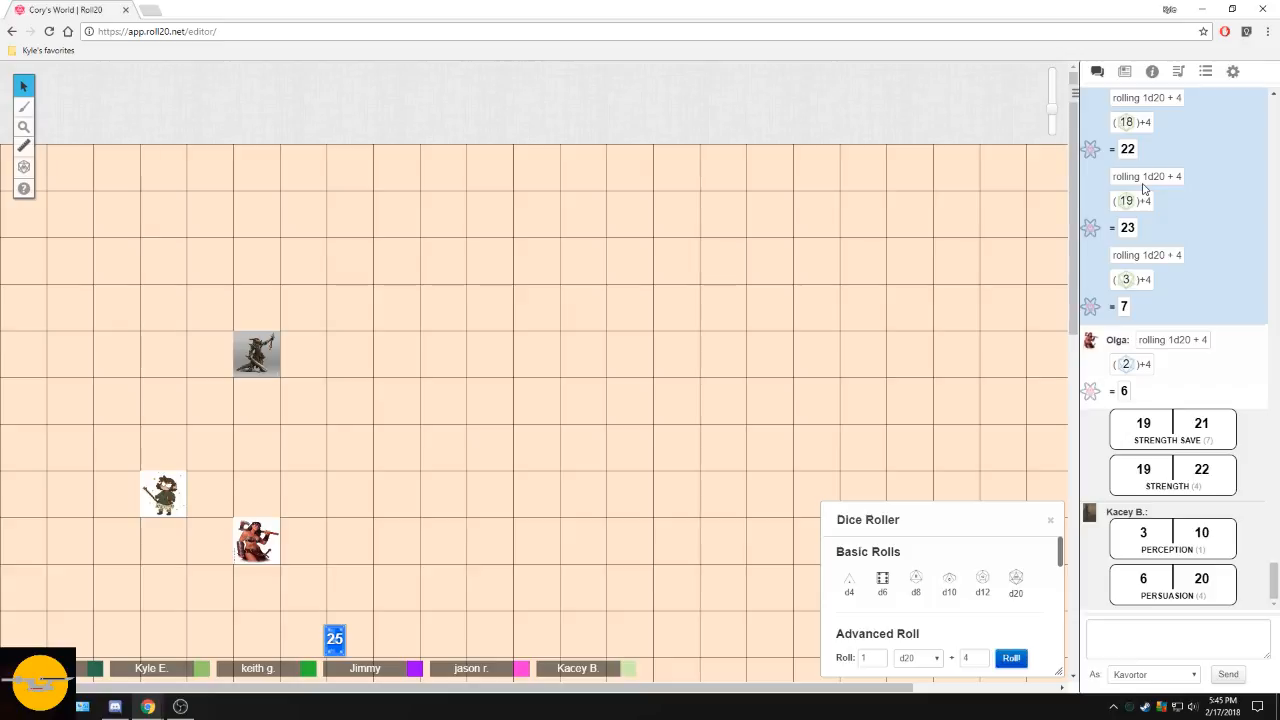
pyautogui.scroll(-3)
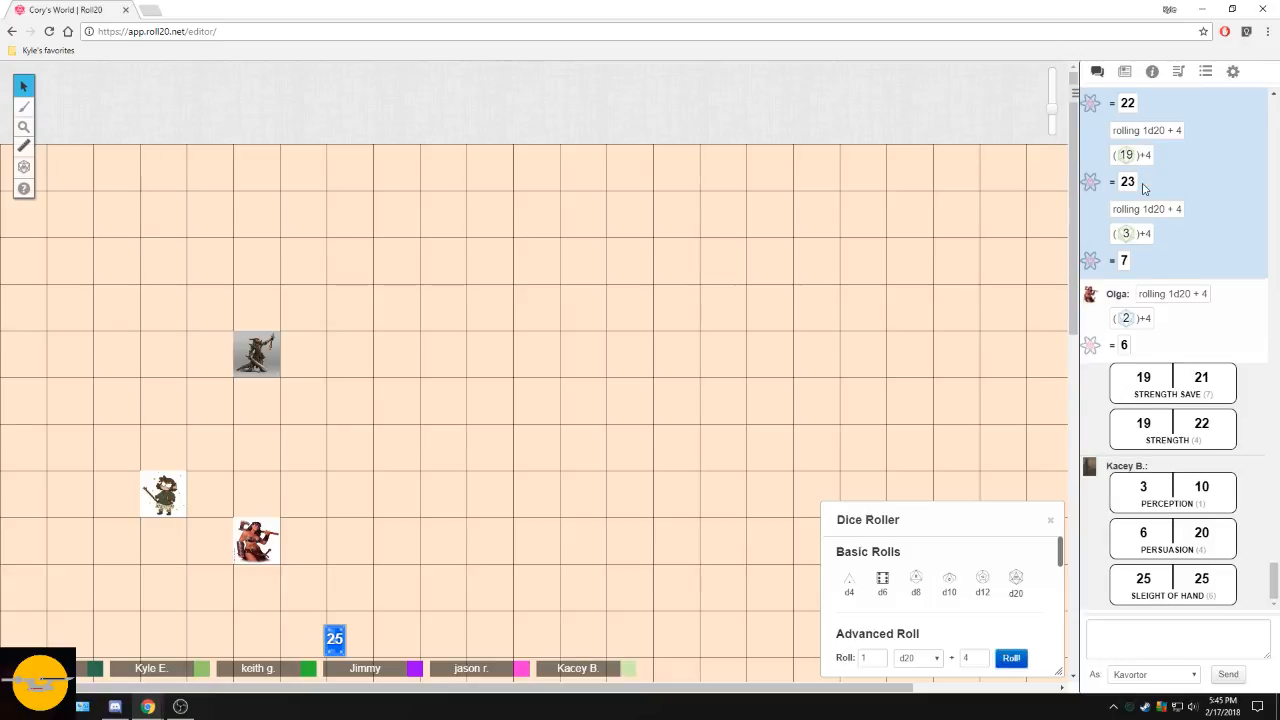